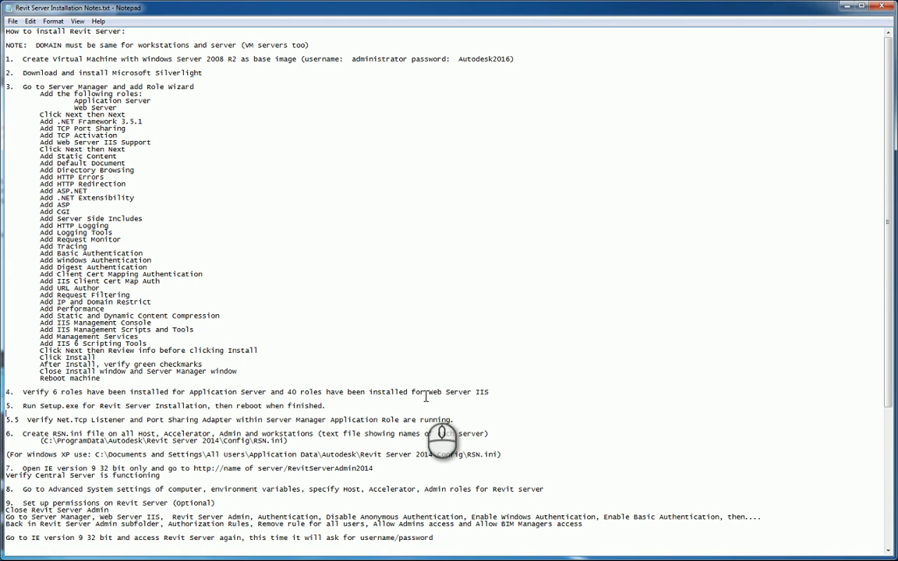
pyautogui.moveTo(244, 359)
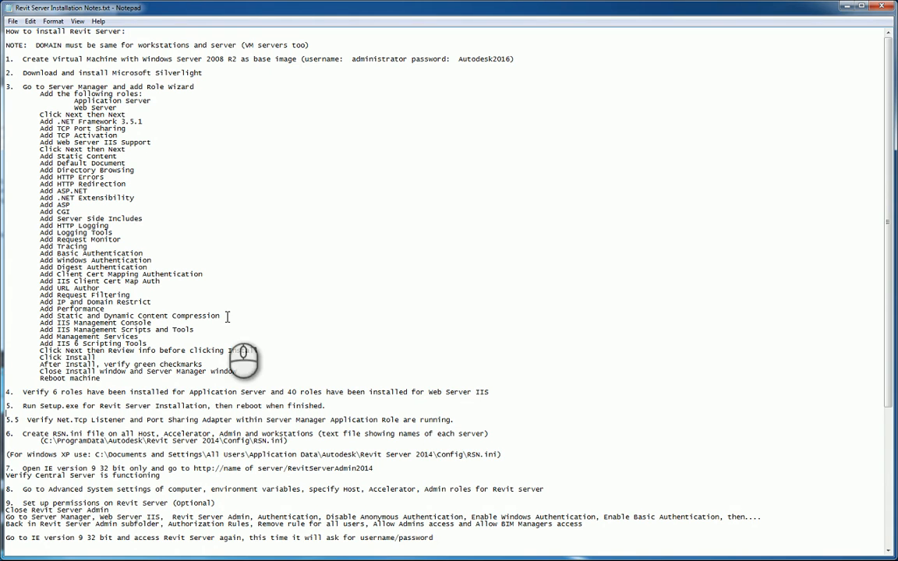
pyautogui.moveTo(139, 78)
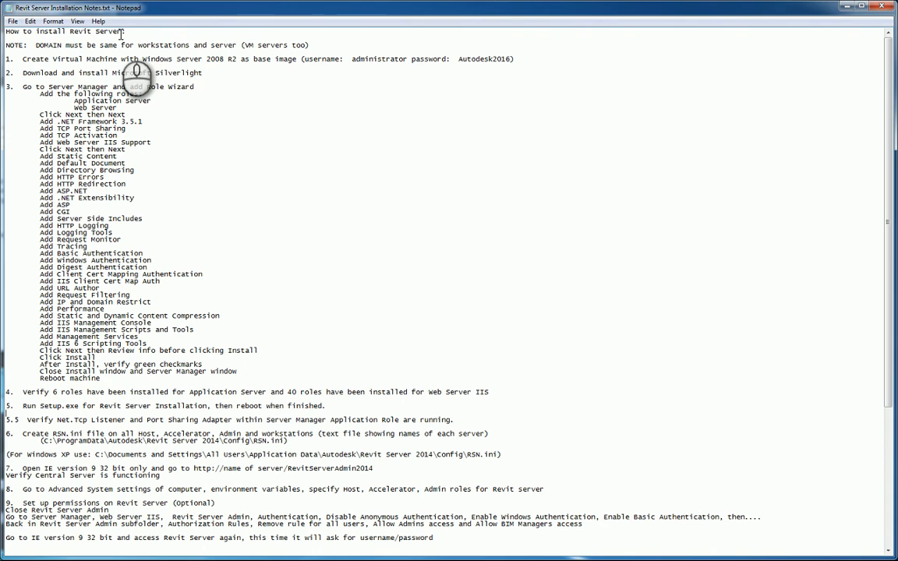
pyautogui.moveTo(271, 128)
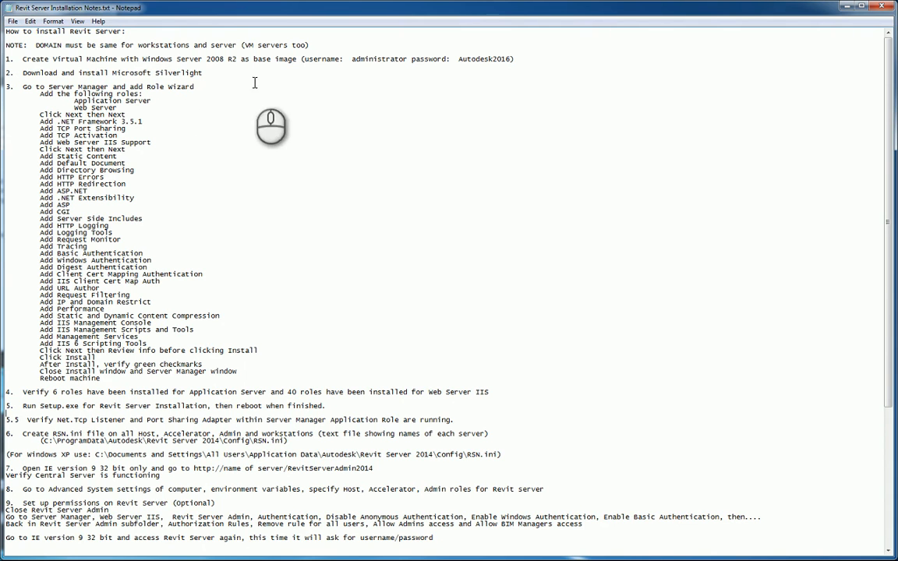
pyautogui.moveTo(292, 126)
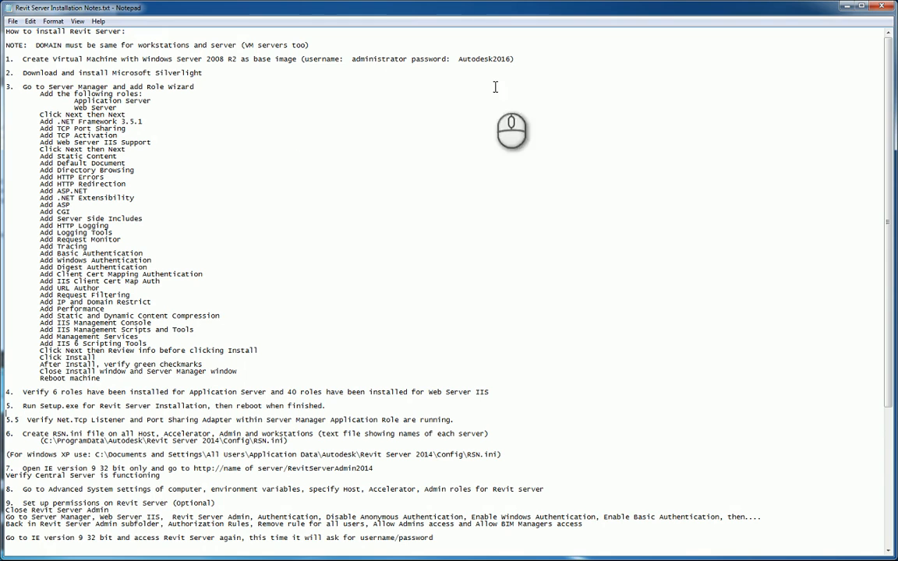
# Launch Oracle VM VirtualBox Manager from the Start menu to see the existing virtual machines
pyautogui.click(8, 544)
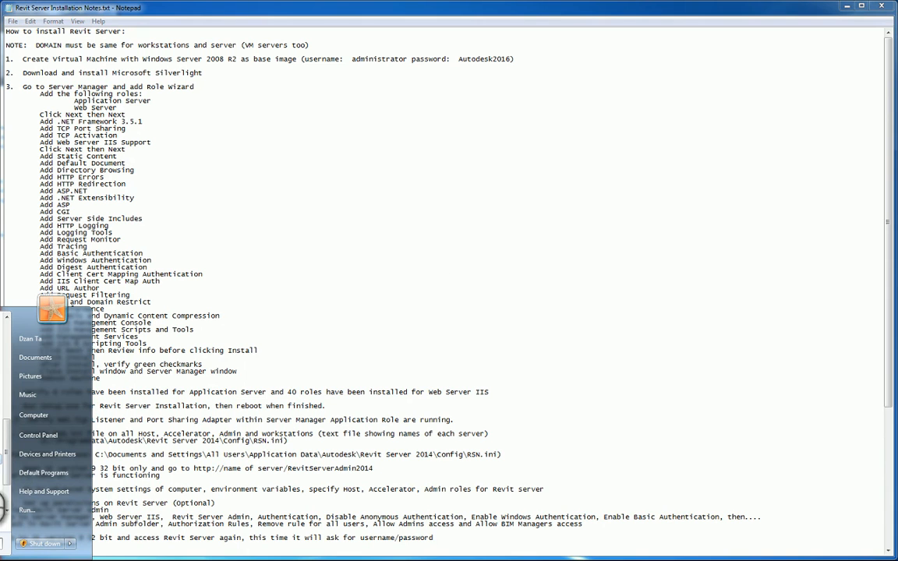
pyautogui.click(485, 268)
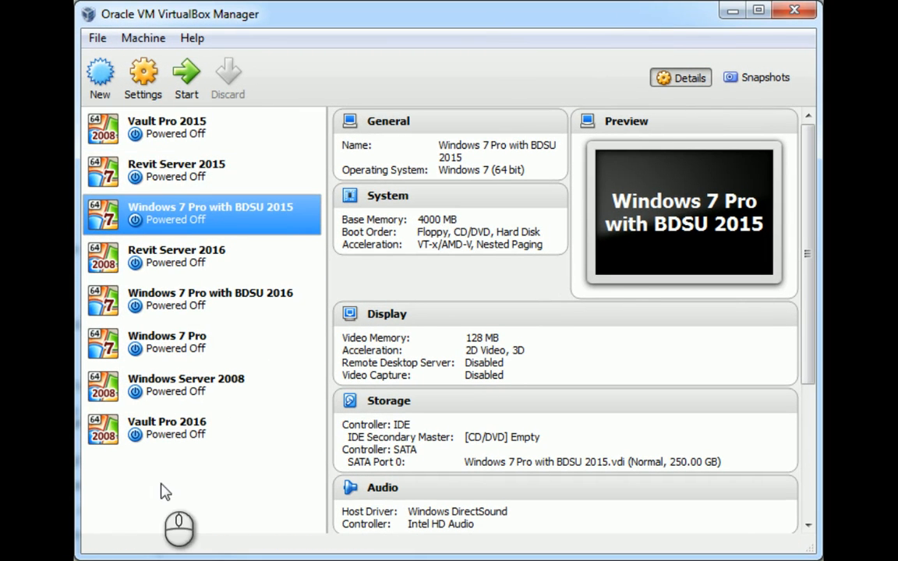
pyautogui.moveTo(226, 217)
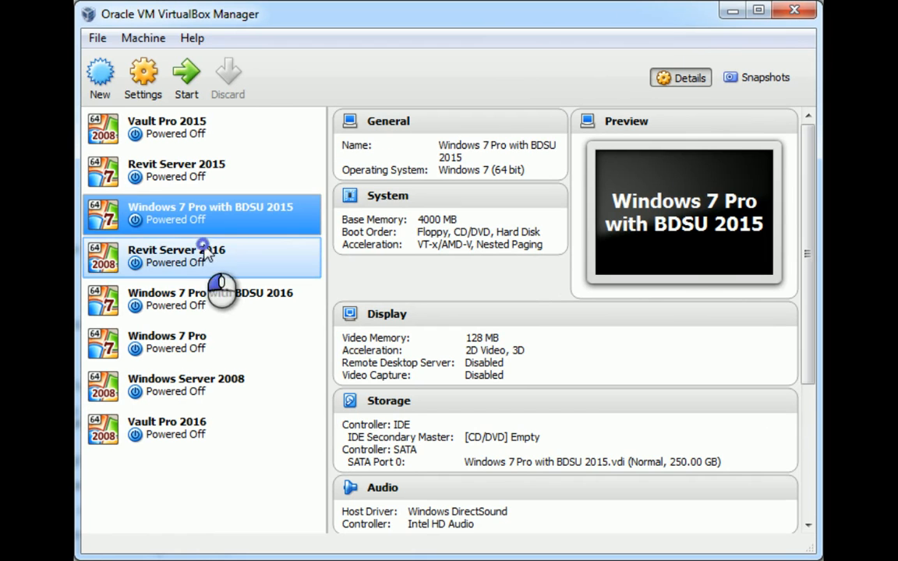
# Select Revit Server 2015 to display its 512 MB memory and 250 GB disk details
pyautogui.click(176, 255)
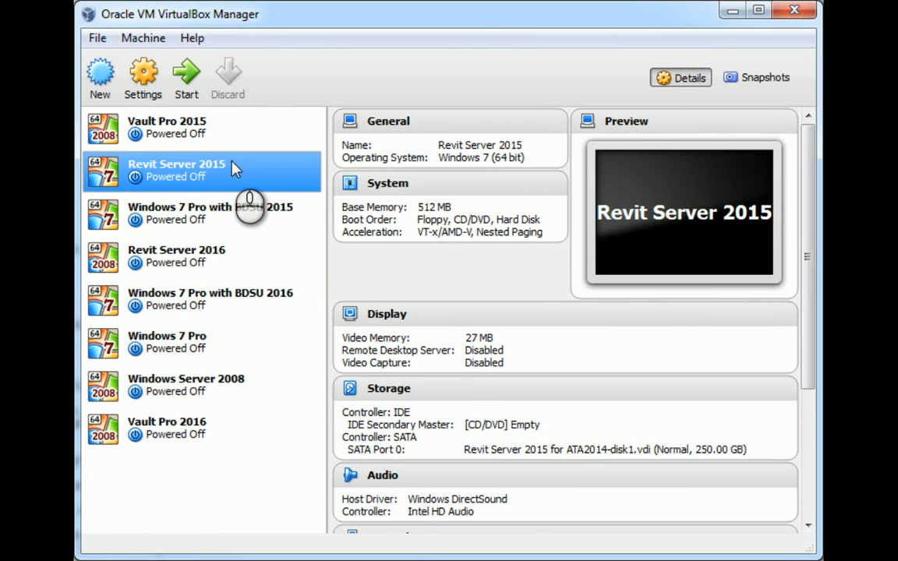
pyautogui.moveTo(218, 170)
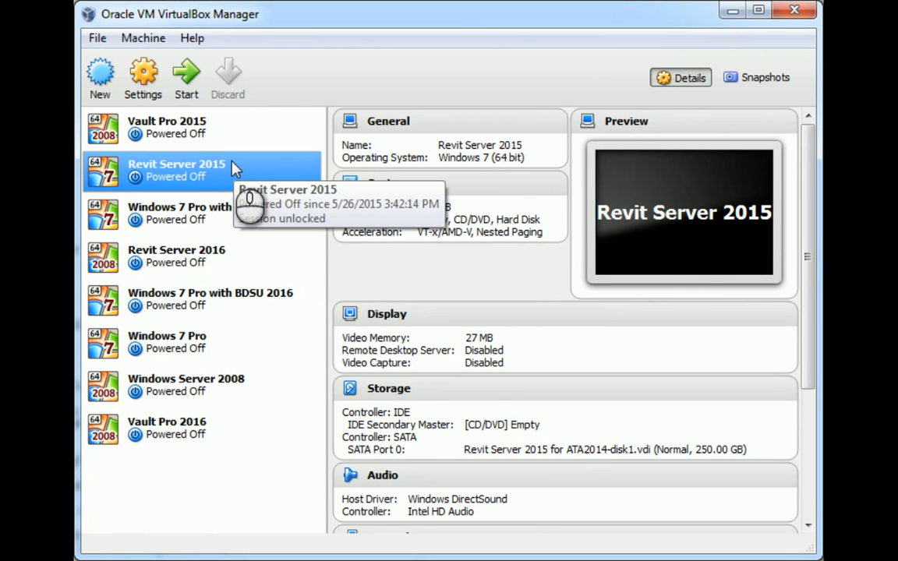
pyautogui.moveTo(265, 175)
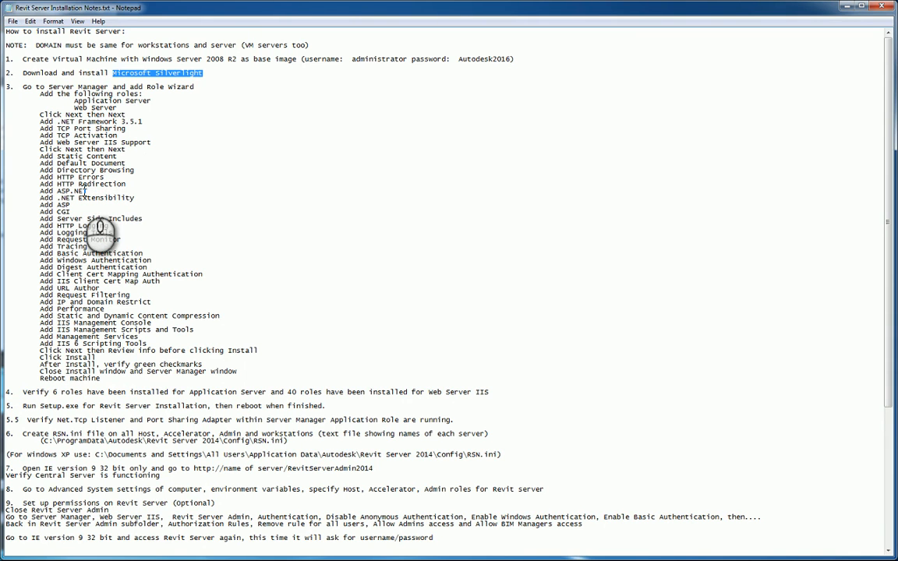
pyautogui.moveTo(90, 249)
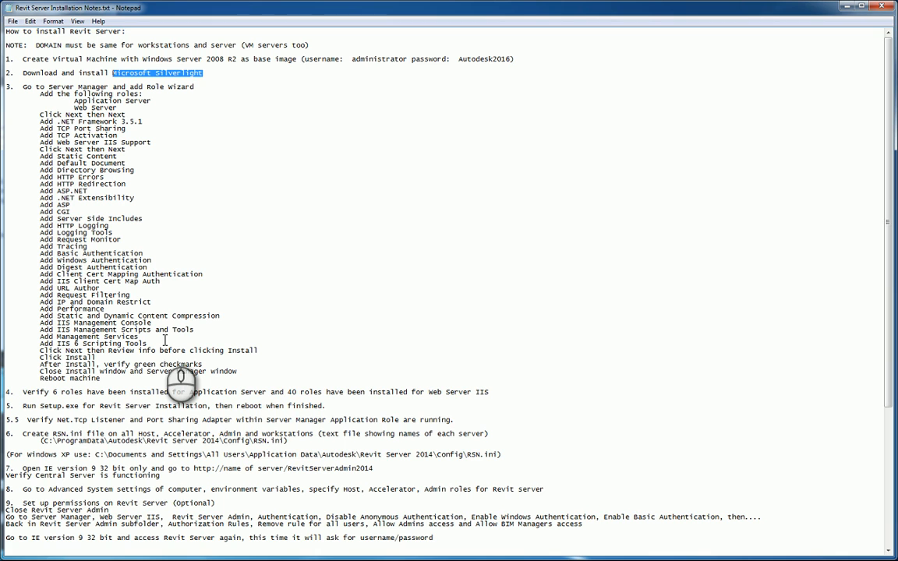
# Scroll to the end of the notes to show steps 10–13 and the bridged-connection line
pyautogui.scroll(-3)
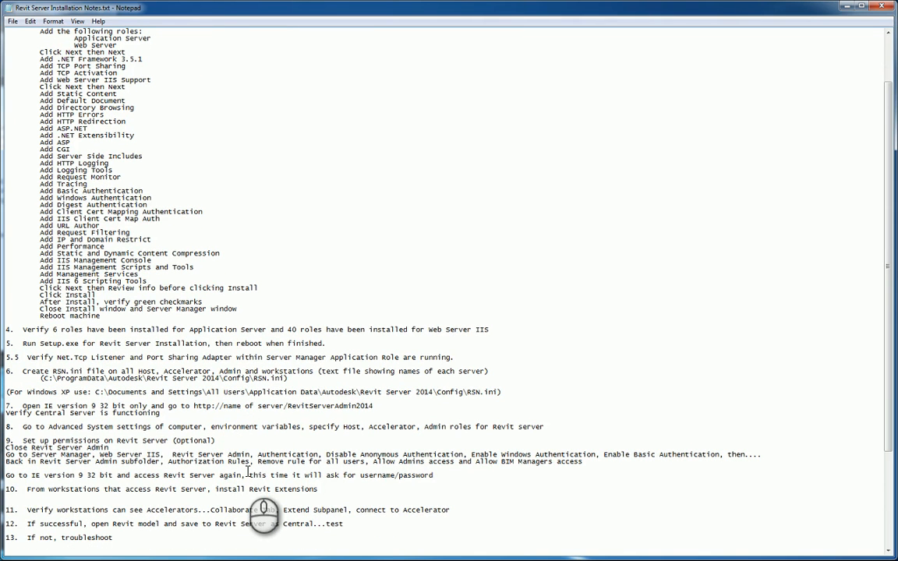
pyautogui.scroll(-3)
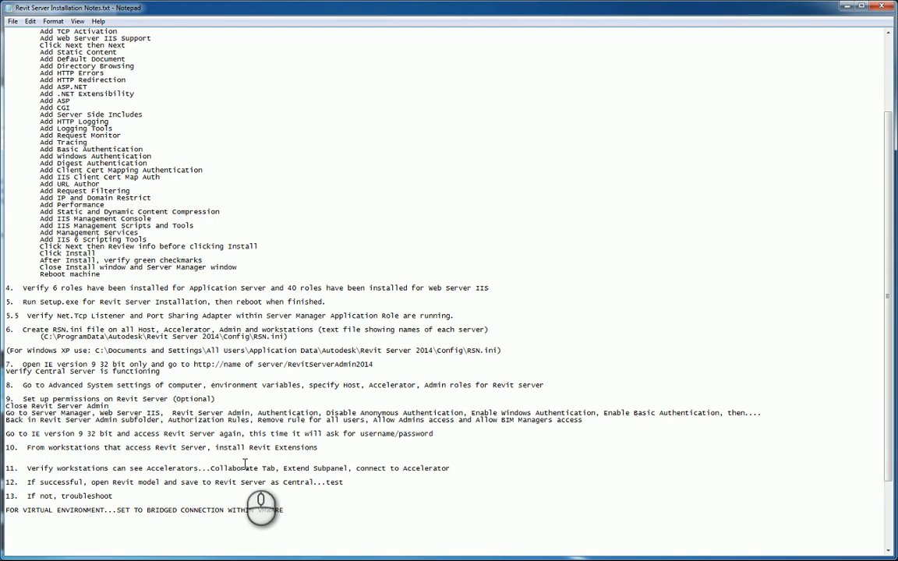